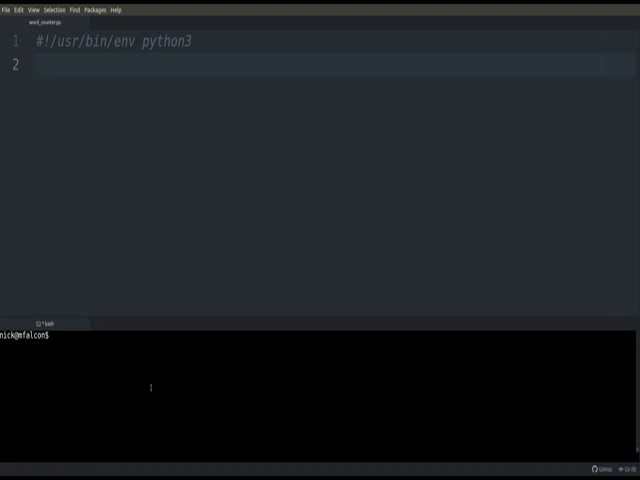
Show alice.txt with cat ../alice.txt, then assign file_path = '../alice.txt' on line 2.
text(cat ../)
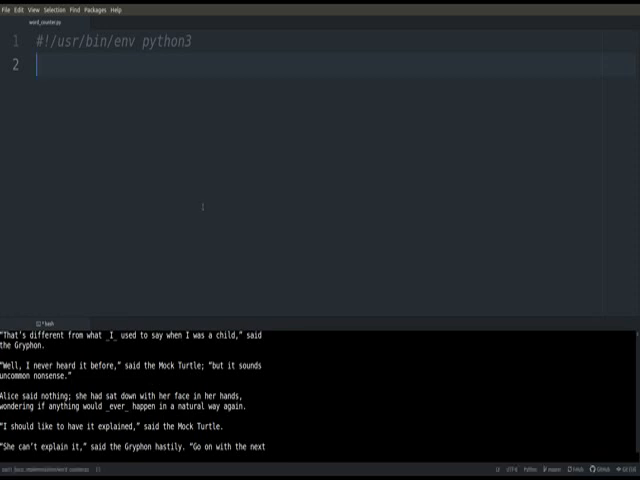
text(file_path =)
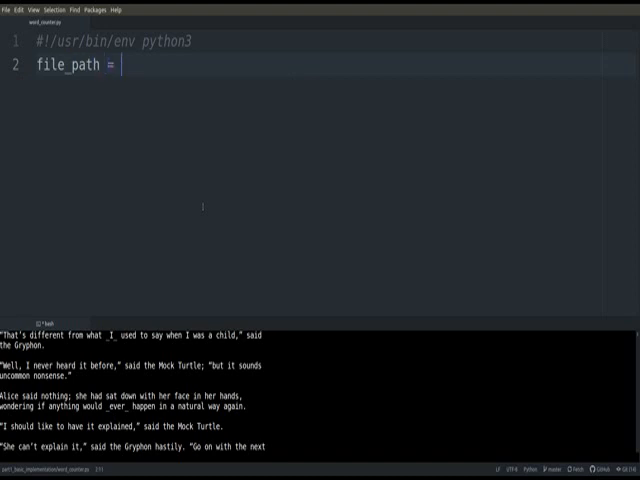
text('../alice.txt')
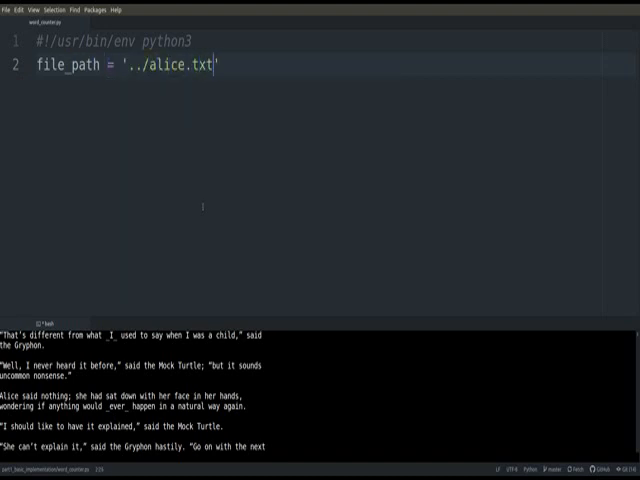
key(enter)
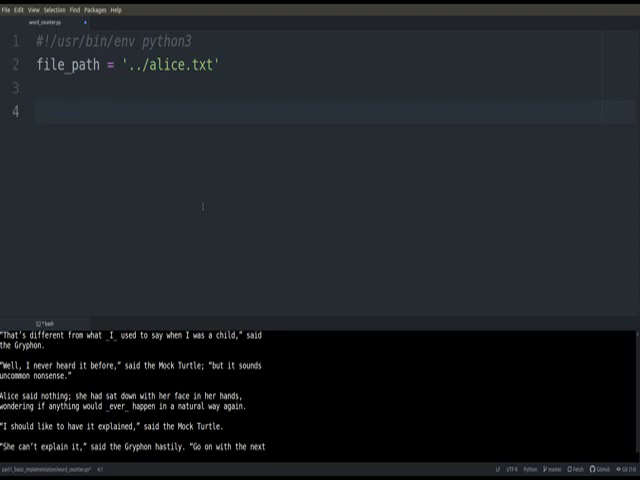
click(38, 112)
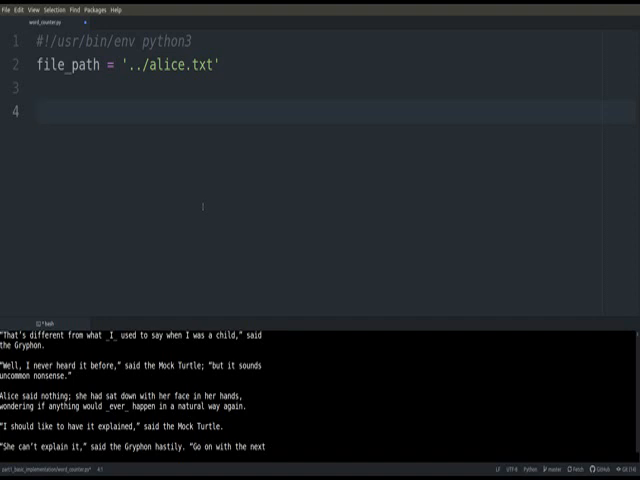
Write a with open(file_path) as f block looping over f.readlines() and printing each line.
text(with open)
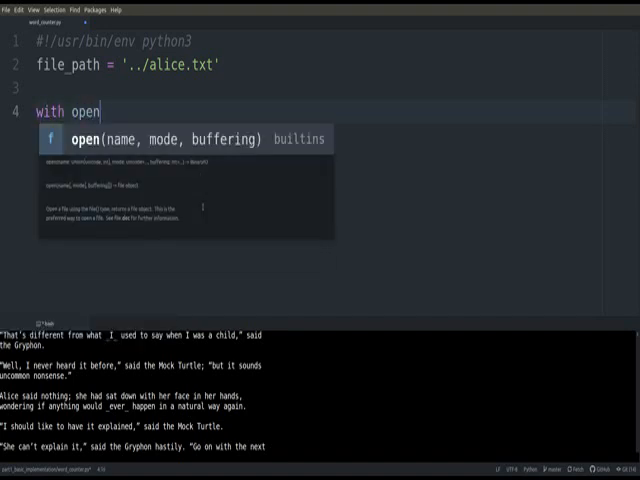
text((file_path))
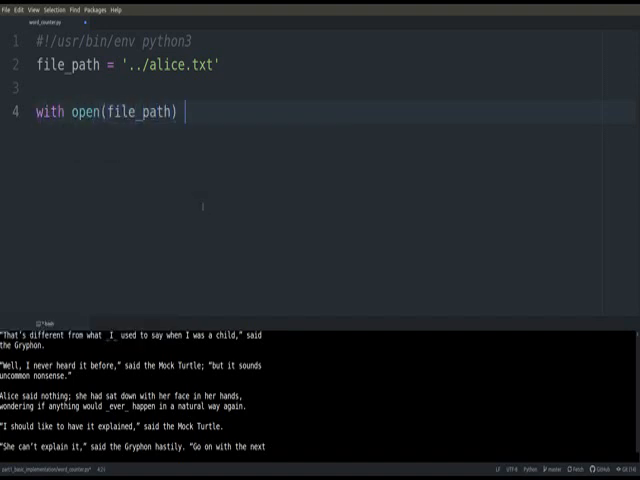
text(as f:)
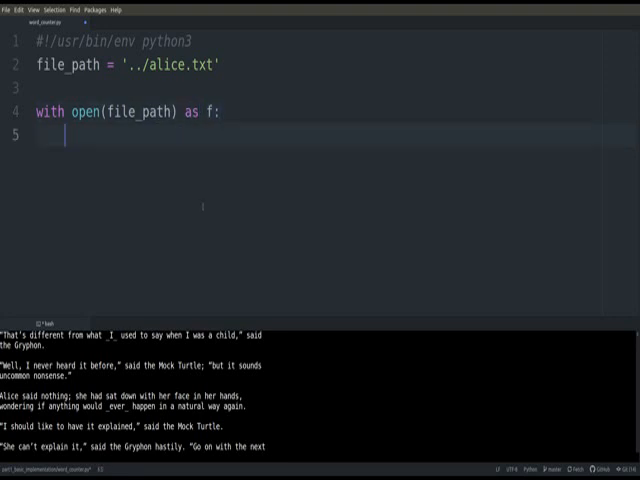
text(for)
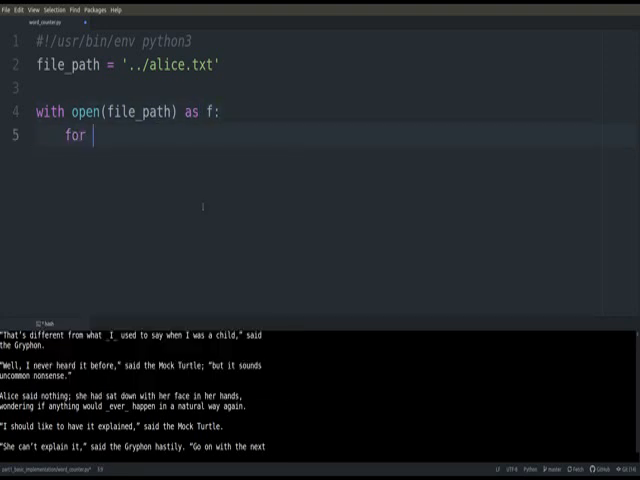
text(line in re)
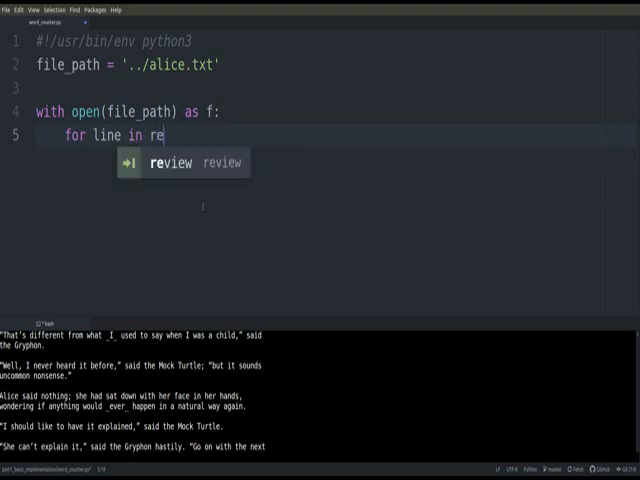
text(f.readlines():)
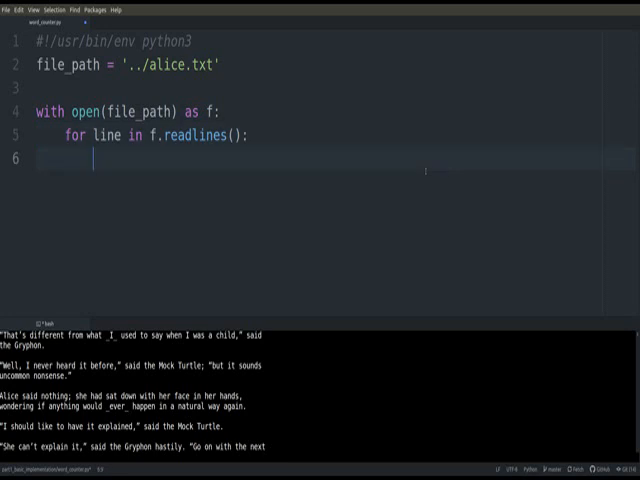
text(print(line)
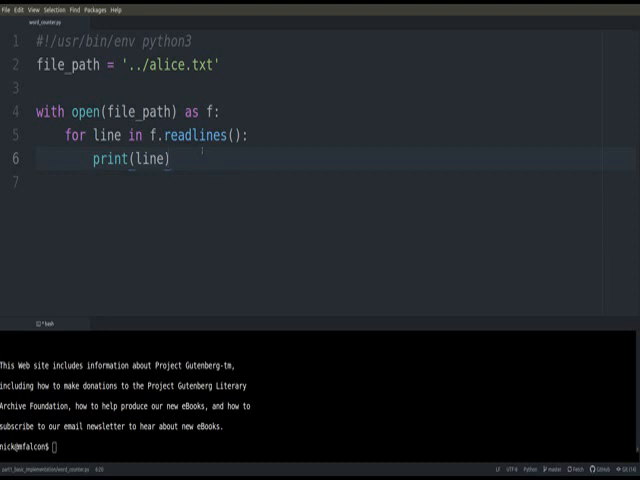
Replace print(line) with words = line.split(' ') followed by print(words).
double_click(130, 158)
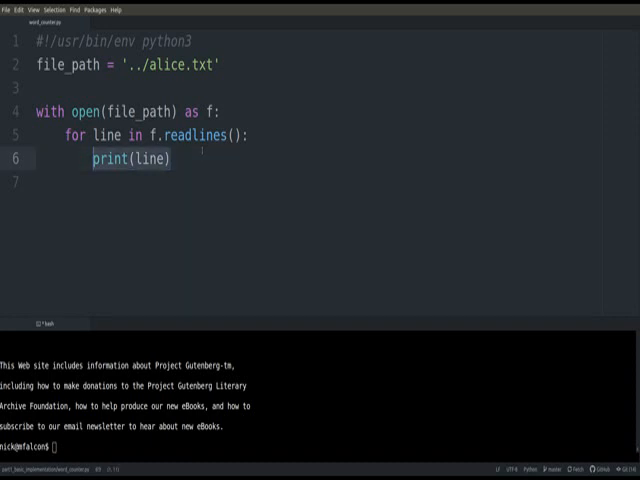
text(words =)
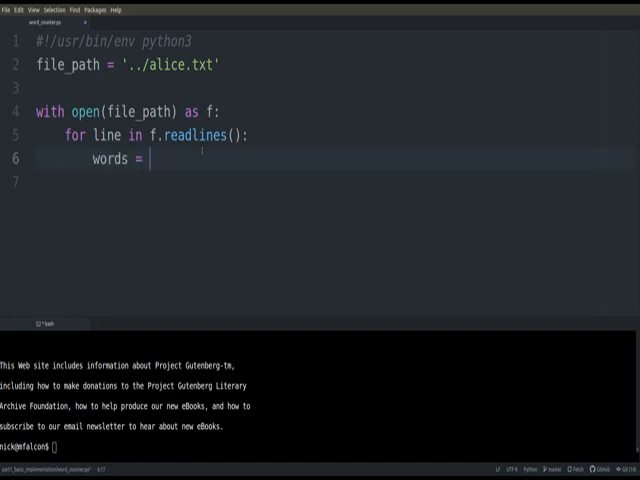
text(line.split(' '))
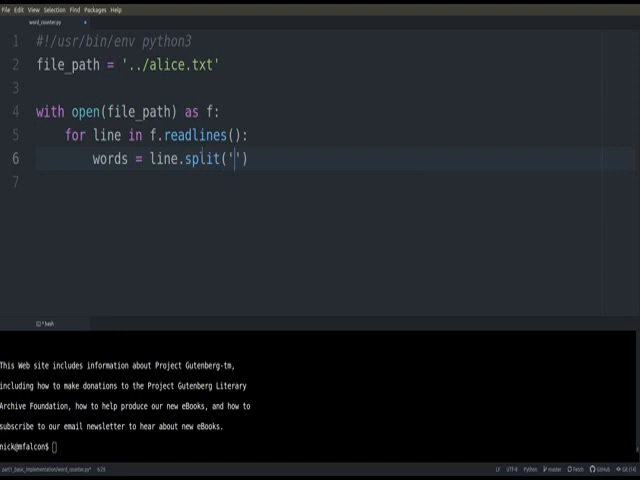
text(\n)
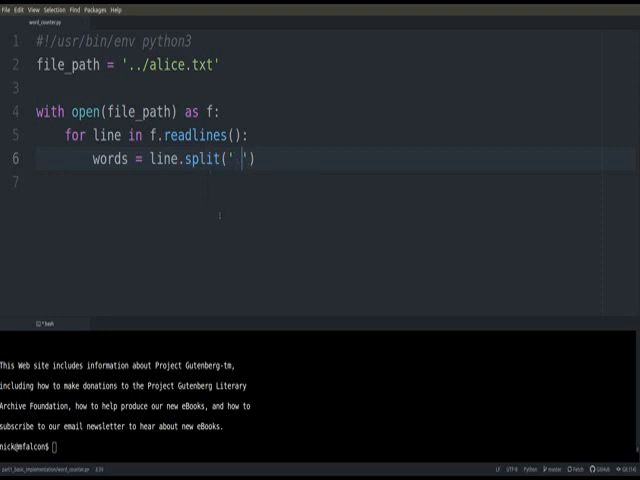
text(pri)
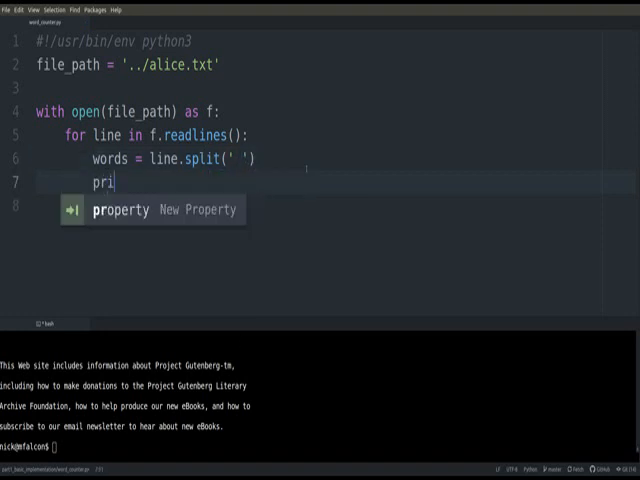
text(nt(words))
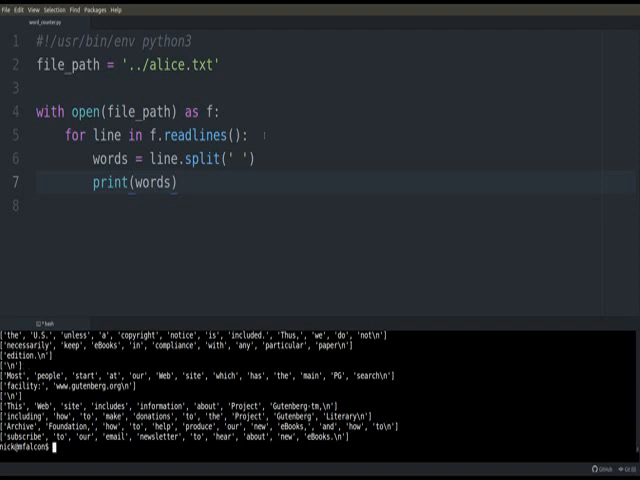
Insert line = line.replace('\n', '') above the split inside the loop.
text(line)
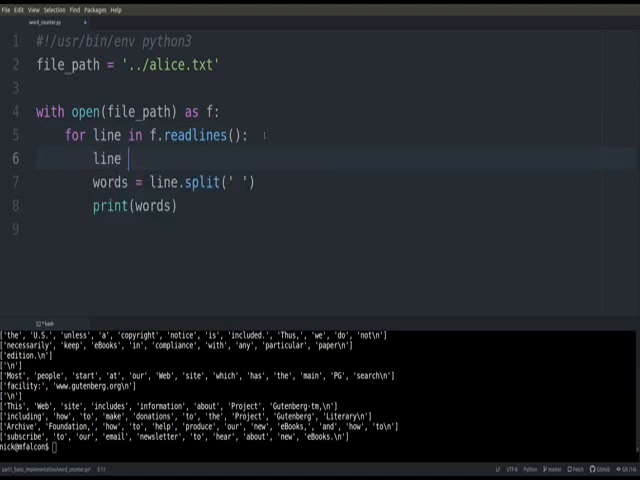
text(= line.repliace(')
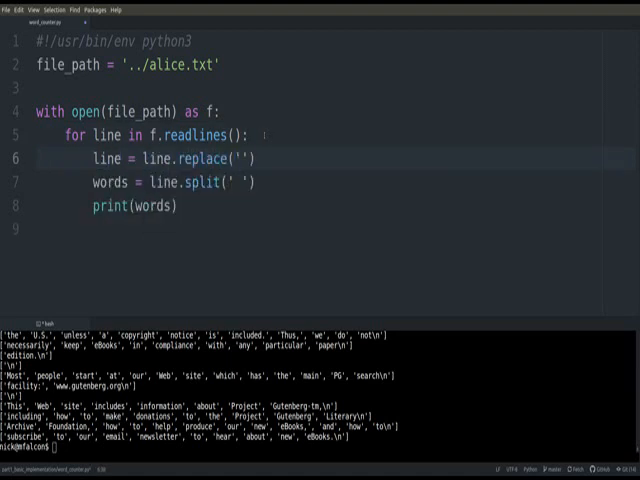
text(\n)
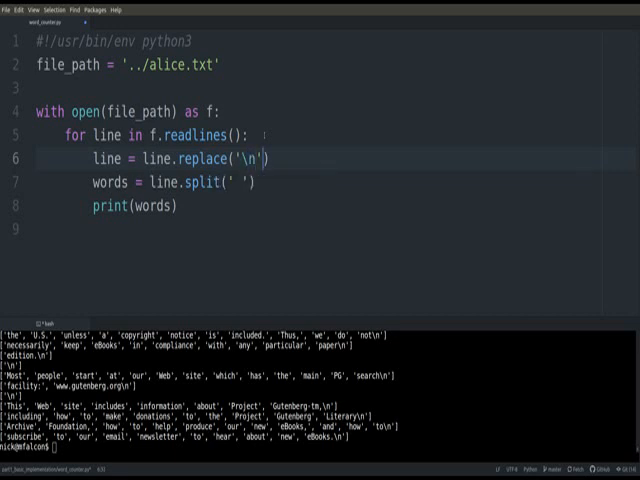
text(, '')
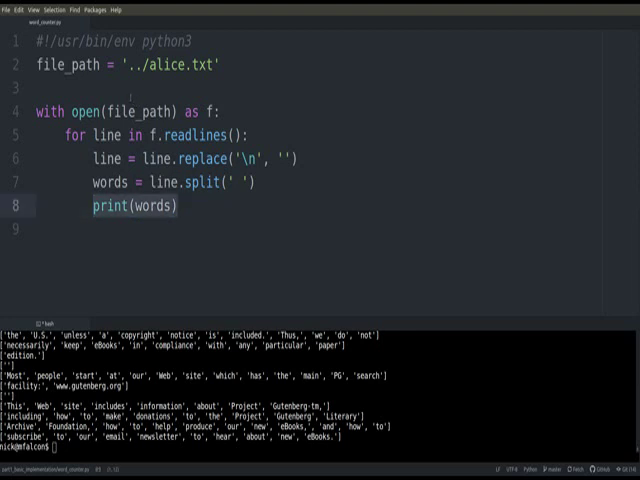
Create WORDS = {} and a for/if/else block incrementing WORDS[word] or setting it to 1.
text(WORDS =)
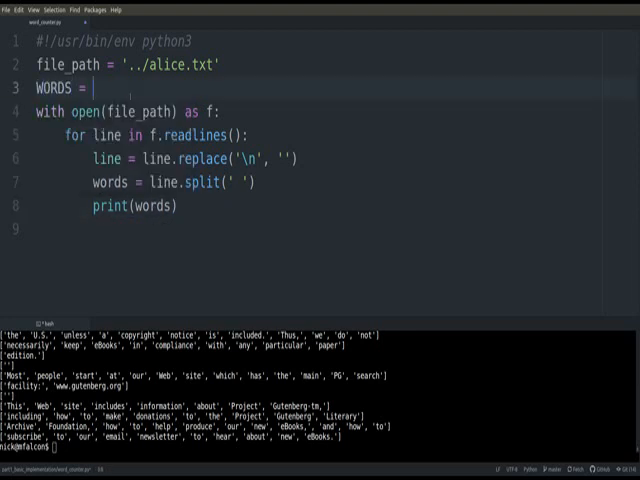
text({})
click(314, 206)
text(for)
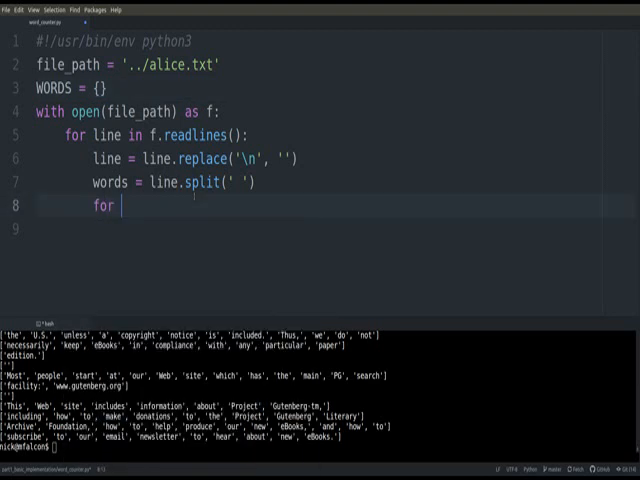
text(word in words:)
click(332, 228)
text(if word )
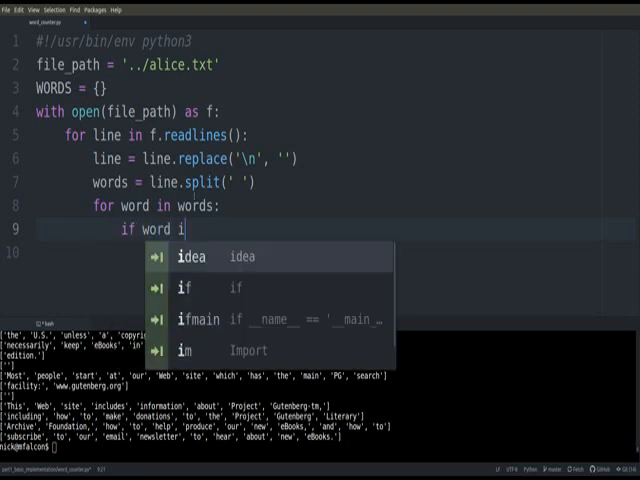
text(in WORDS:)
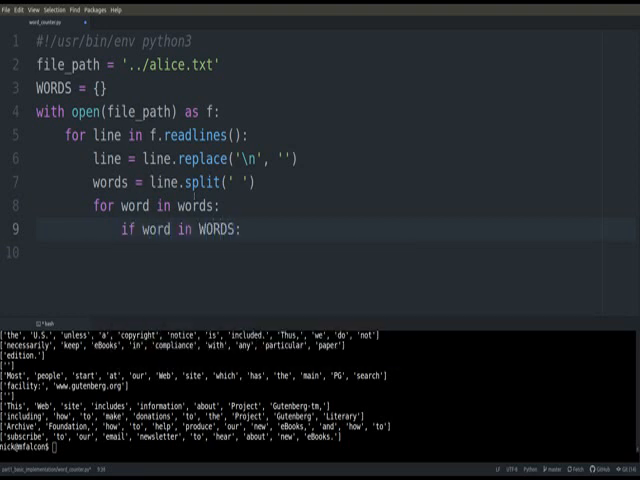
text(WORDS[word] +)
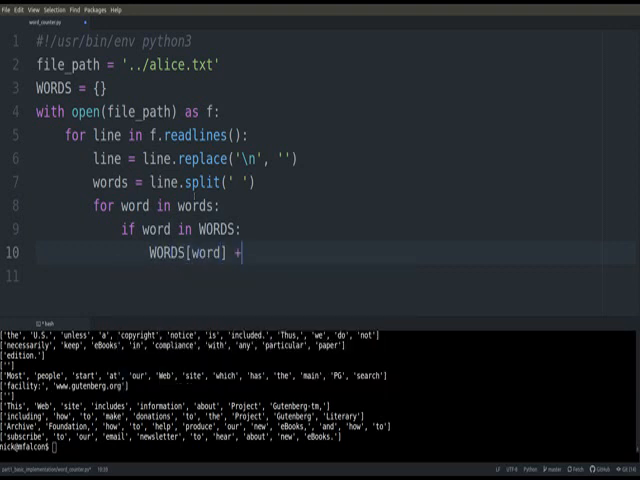
text(= 1)
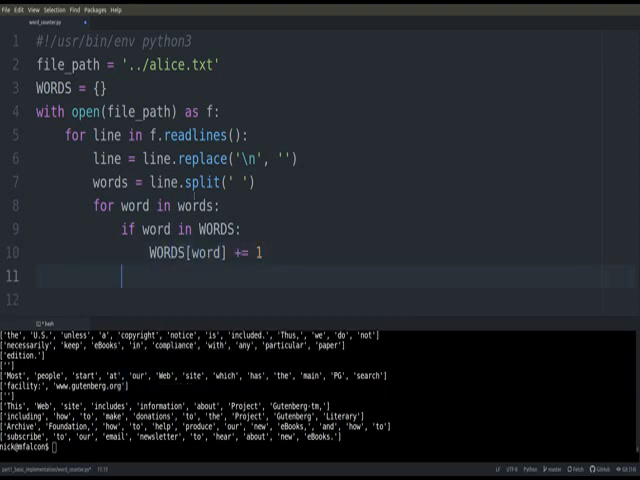
text(else)
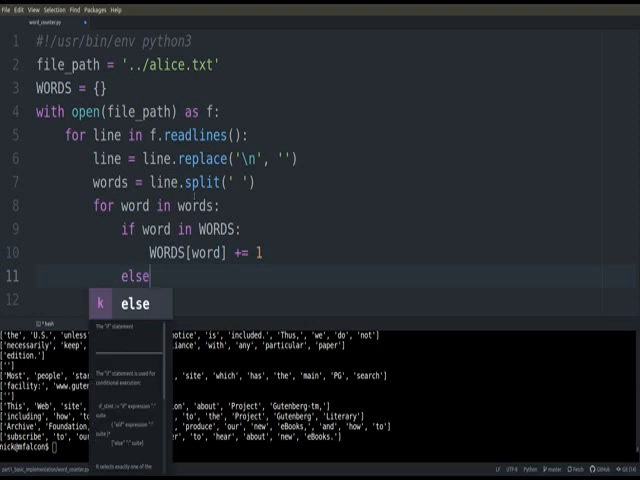
text(:)
click(330, 300)
text(WORDS[word] = 1)
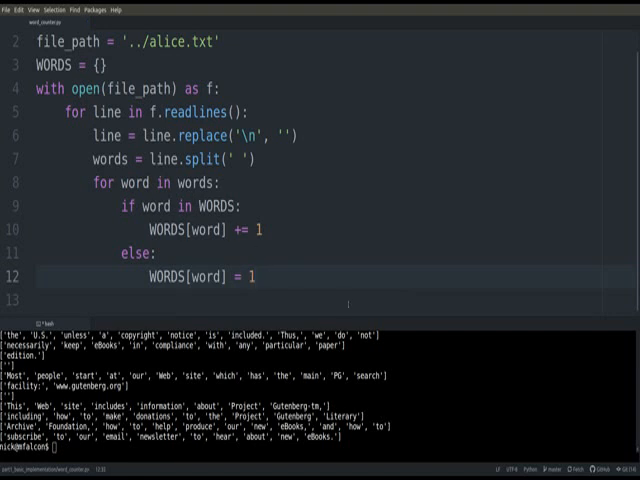
Run ./word_counter.py in the terminal to execute the tallying script.
text(./word_counter.py)
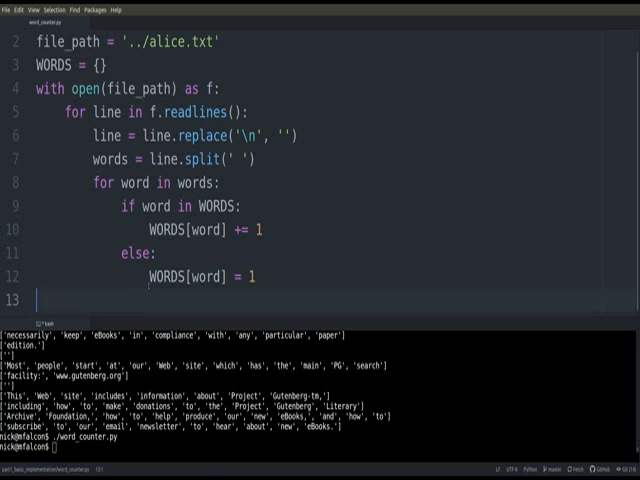
Add a loop printing each word where WORDS[word] > 200 and check the output.
text(f)
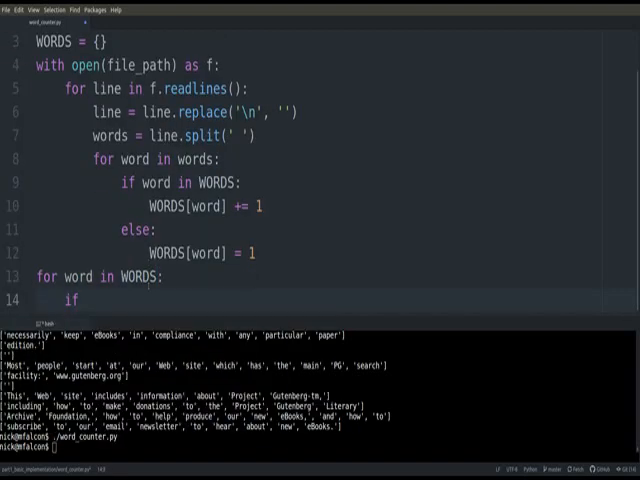
text(WORDS[word])
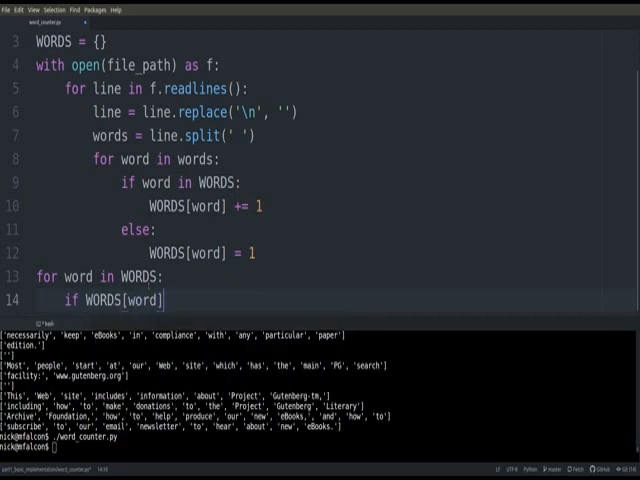
text(> 200:)
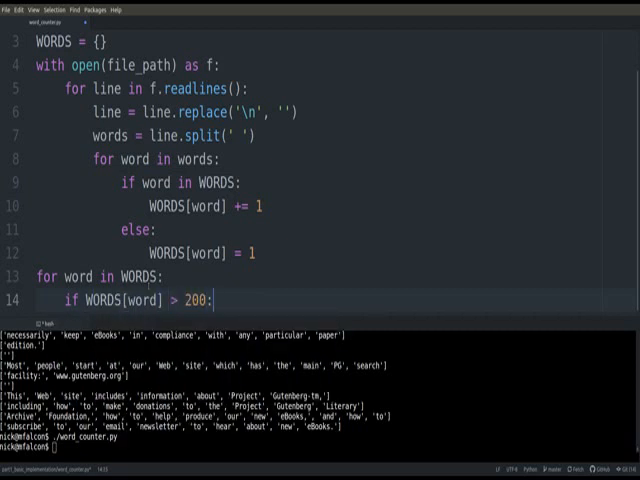
text(print(word)
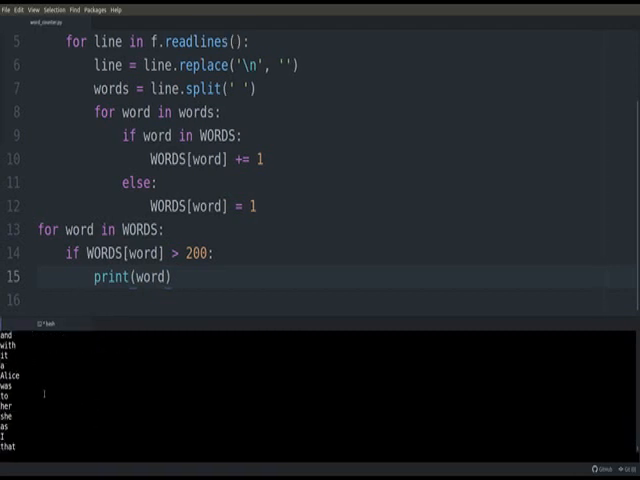
scroll(down, 3)
text(top_w)
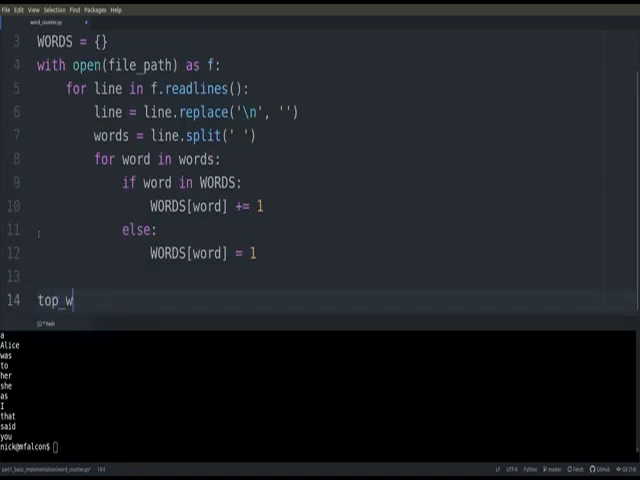
Write top_words = sorted(WORDS.items(), key=lambda x: x[1]) and print(top_words).
text(ords =)
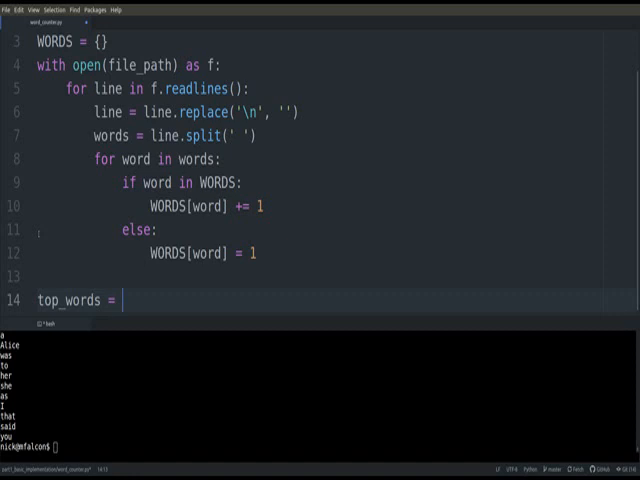
text(sorted())
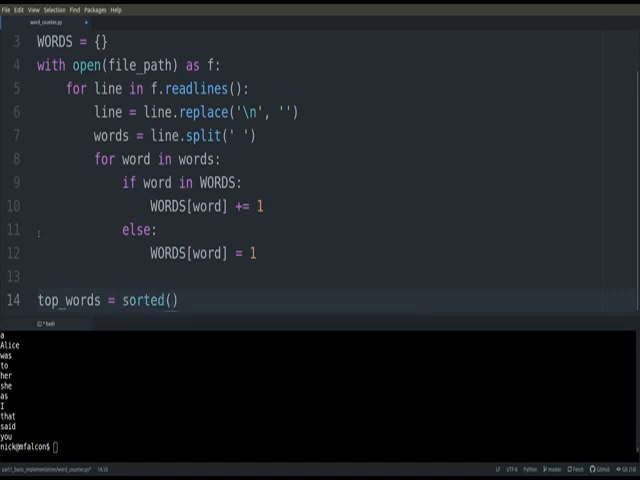
text(WORDS.items())
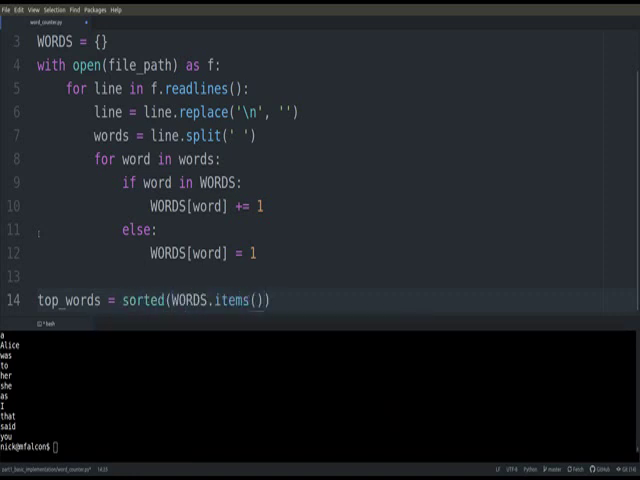
text(, key l)
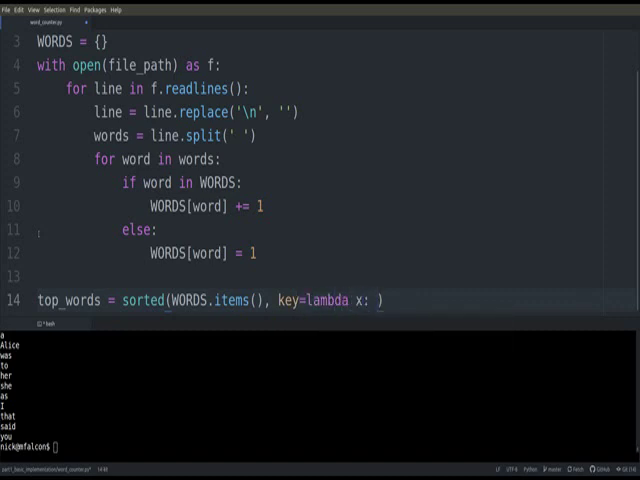
text(x[1])
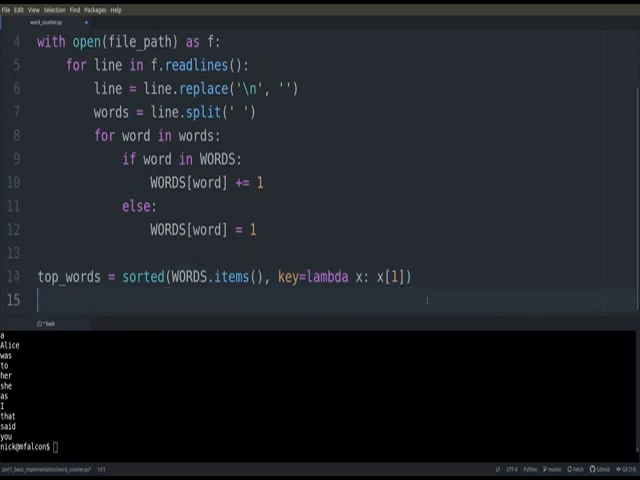
text(print(top)_w)
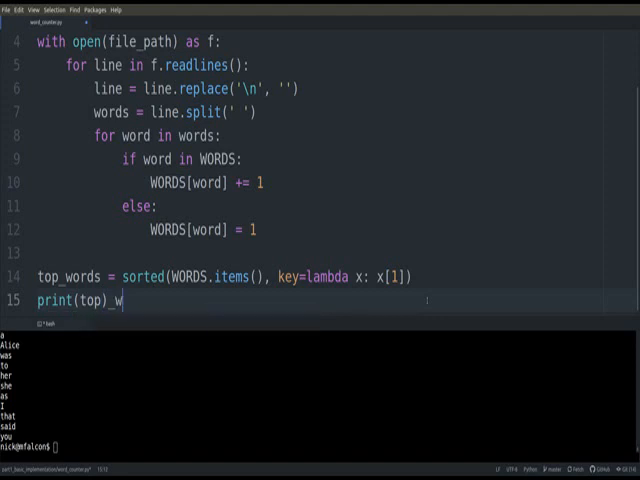
key(BackSpace)
text(, )
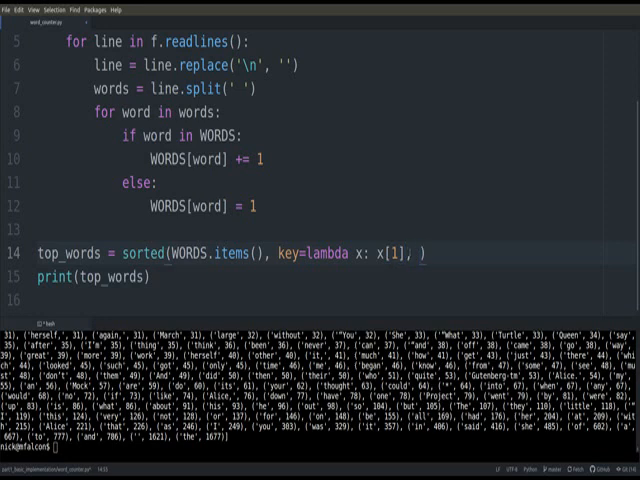
Add reverse=True to the sort and slice top_words to the first five entries with [:5].
text(reverse=)
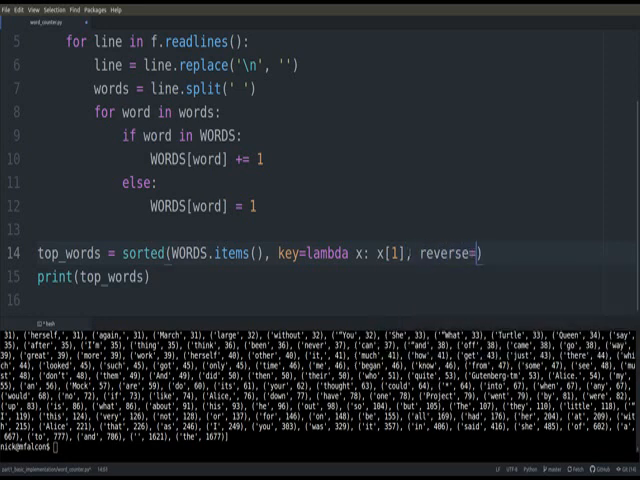
text(True)
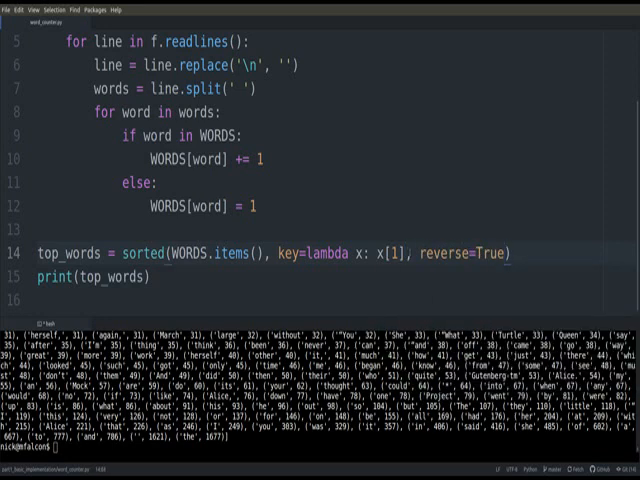
text([])
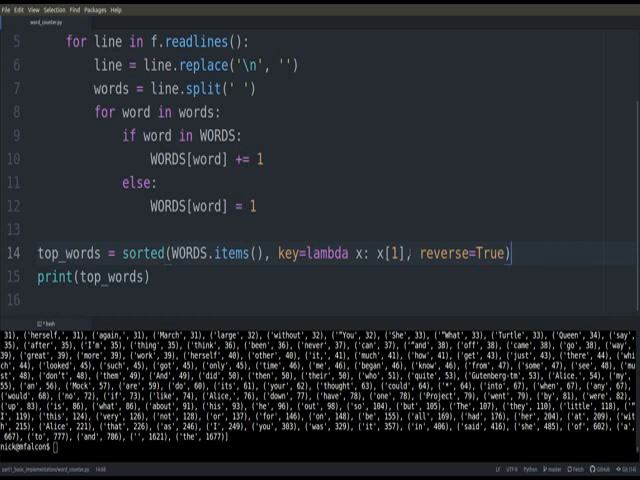
text([:5])
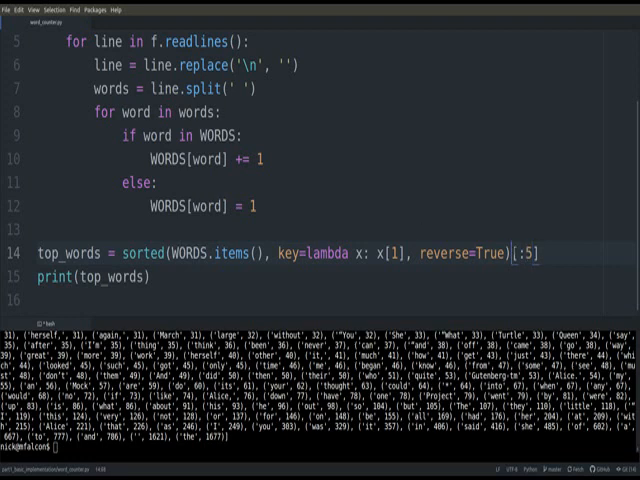
Run ./word_counter.py so the terminal lists the five most frequent words with counts.
text(./word_counter.py)
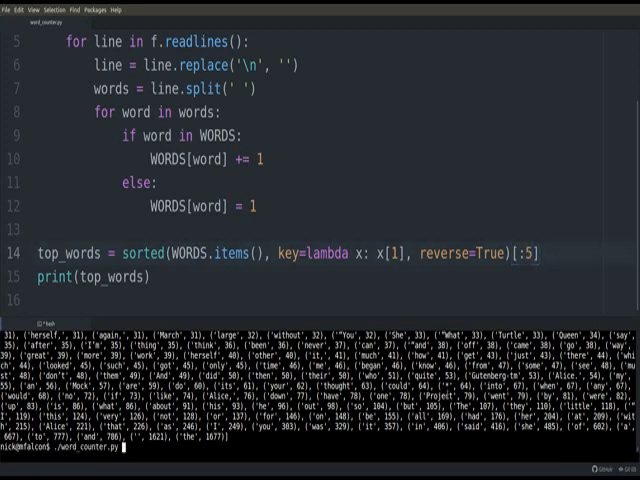
key(enter)
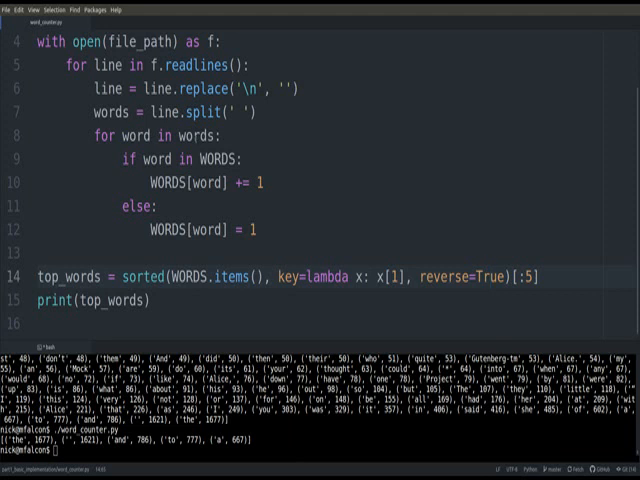
scroll(up, 3)
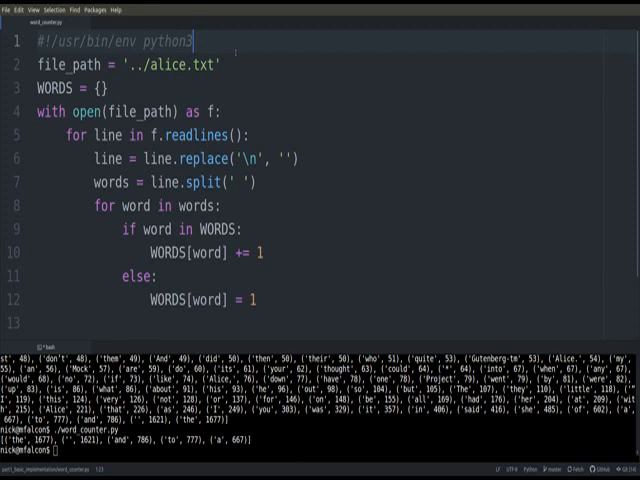
Add from collections import Counter below the shebang.
key(enter)
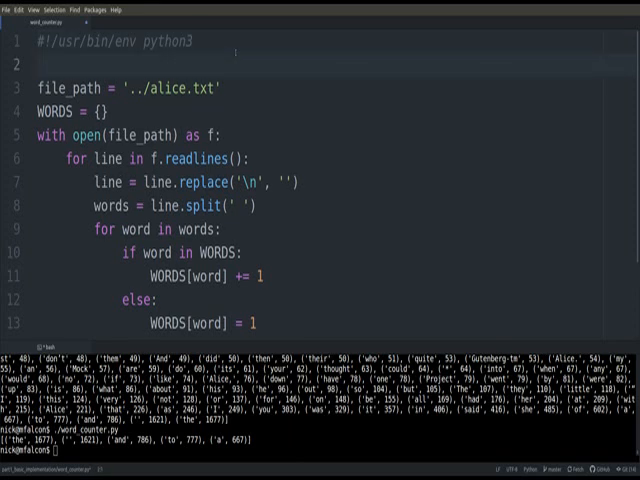
text(from)
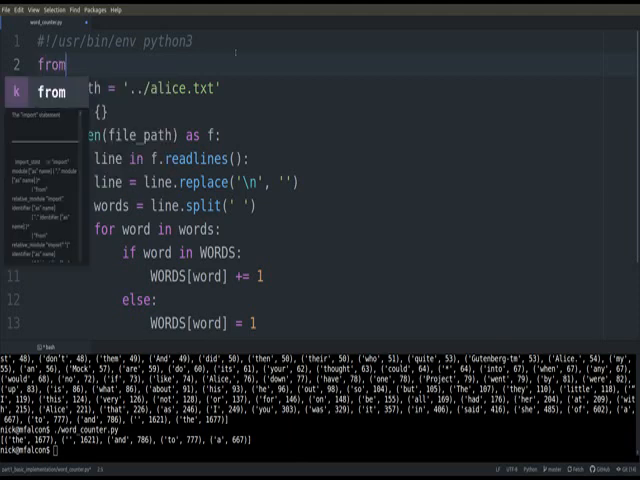
text(collections impor)
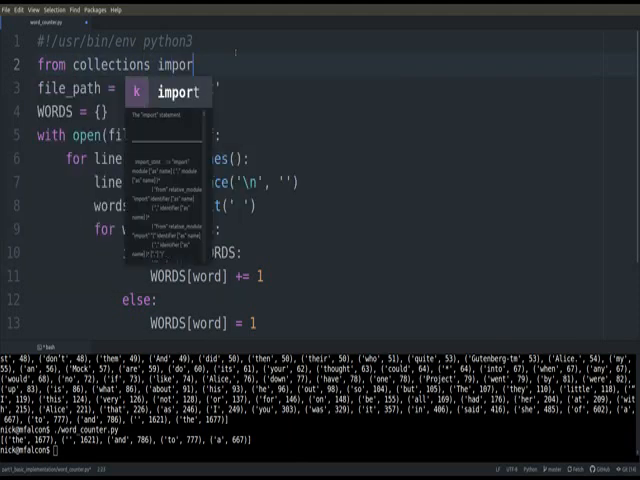
text(Counter)
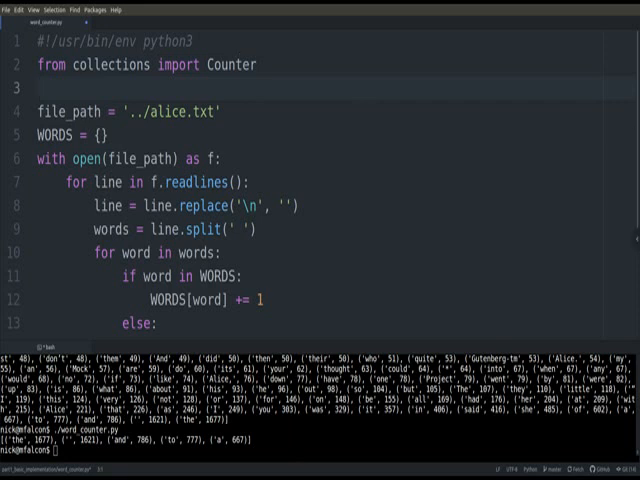
scroll(down, 3)
text(c)
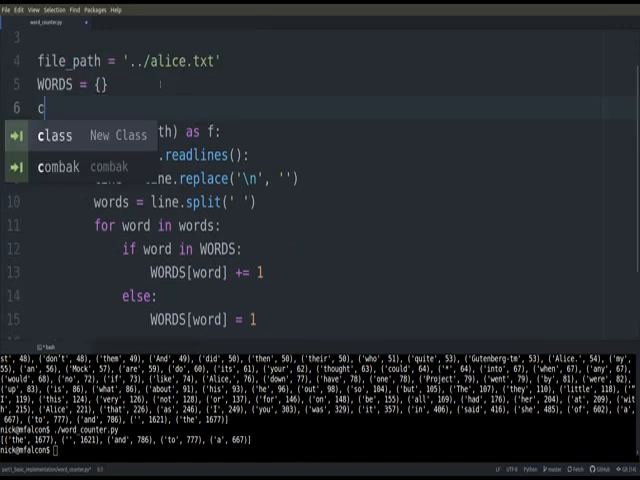
Replace the sorted line with counter = Counter(WORDS) and print(counter.most_common(5)), then rerun.
text(ounter = Counter())
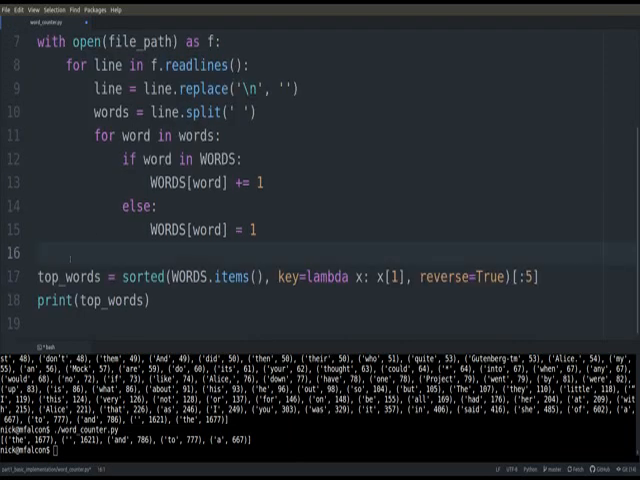
text(counter = Counter())
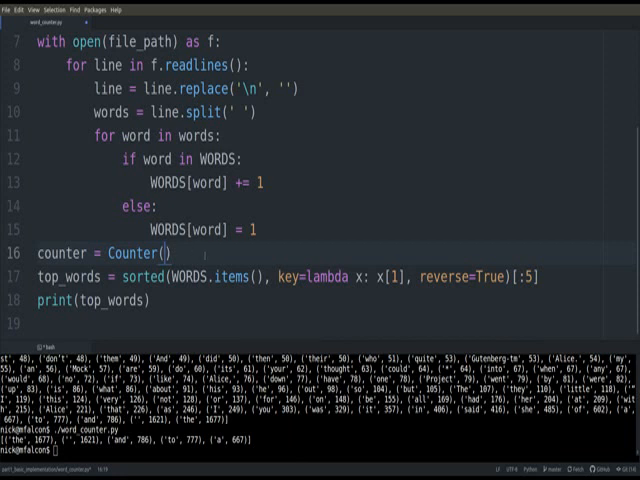
text(WORDS)
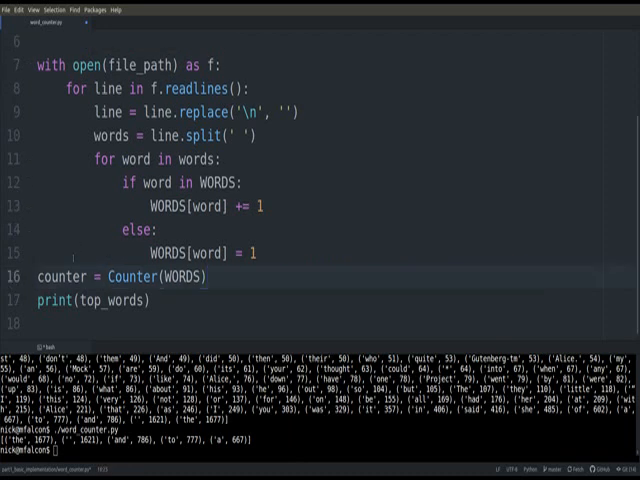
text(counter)
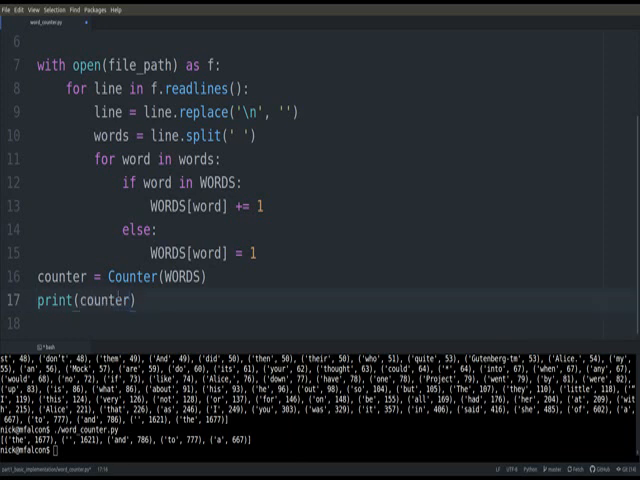
text(.)
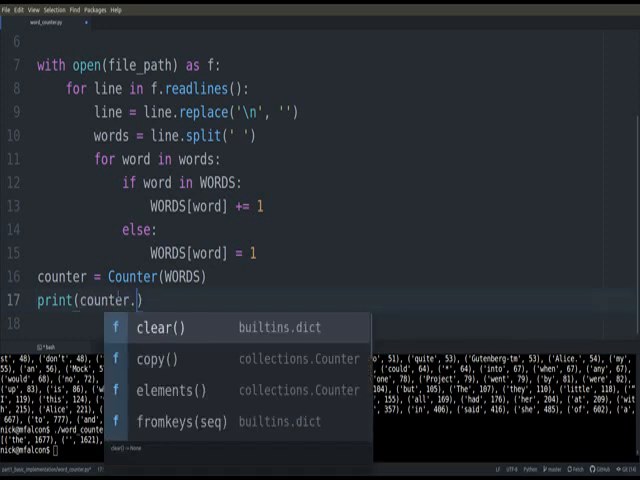
text(most_common()
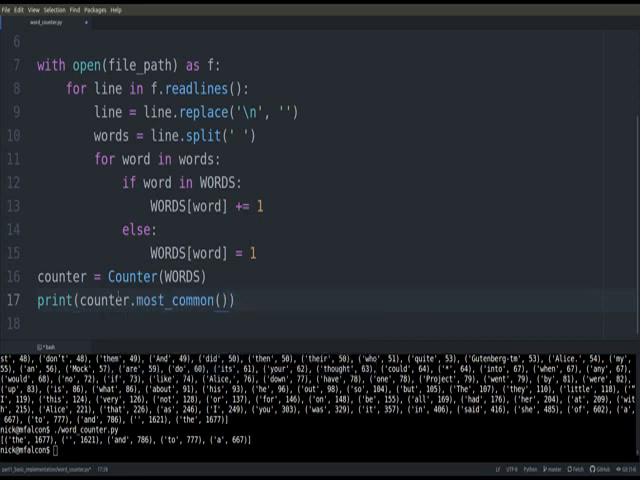
text(5)
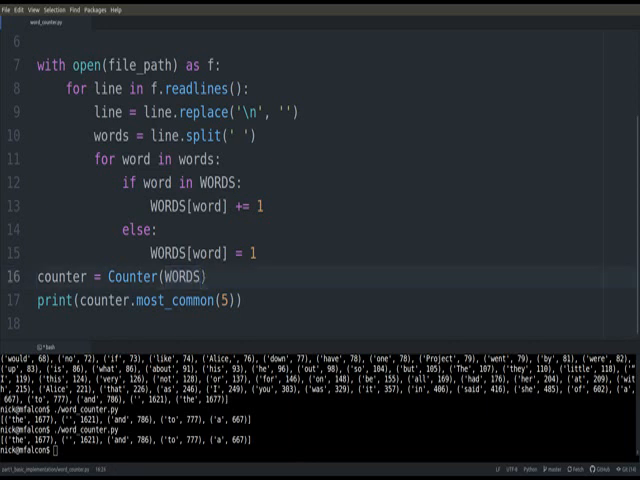
double_click(176, 276)
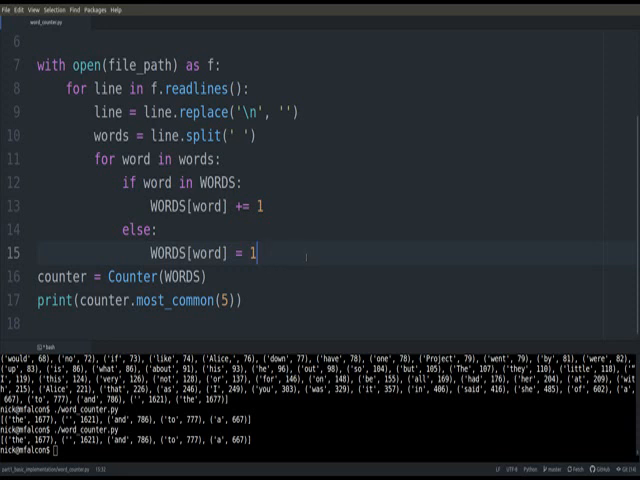
Replace WORDS = {} with counter = Counter() and the if/else block with counter.update(words).
scroll(up, 3)
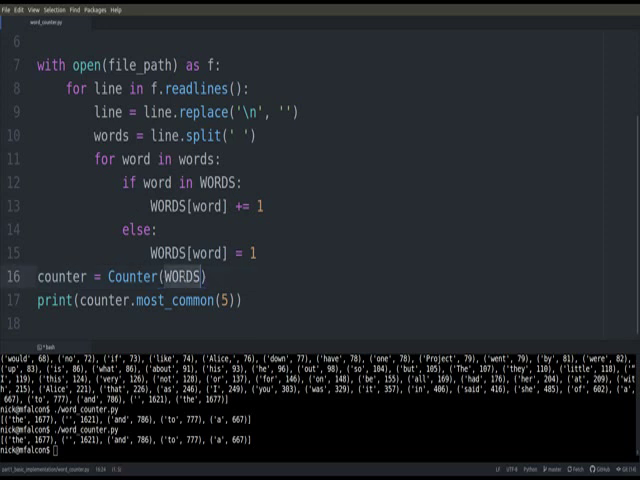
key(Backspace)
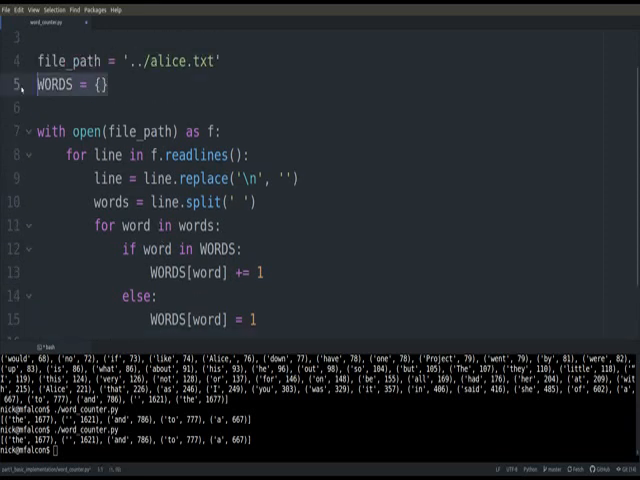
text(counter = Counter())
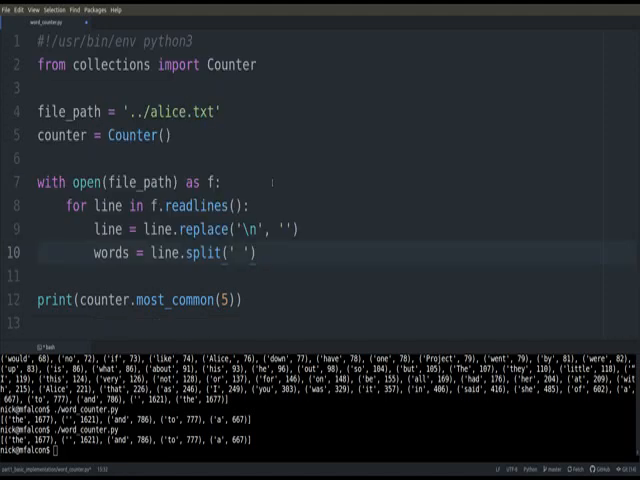
text(counter.)
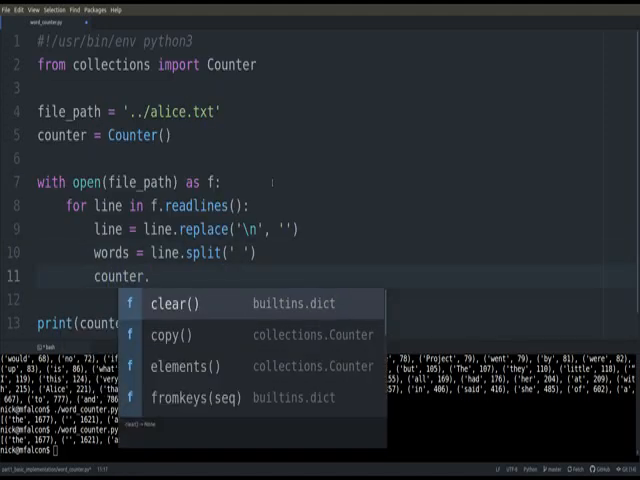
text(update(words))
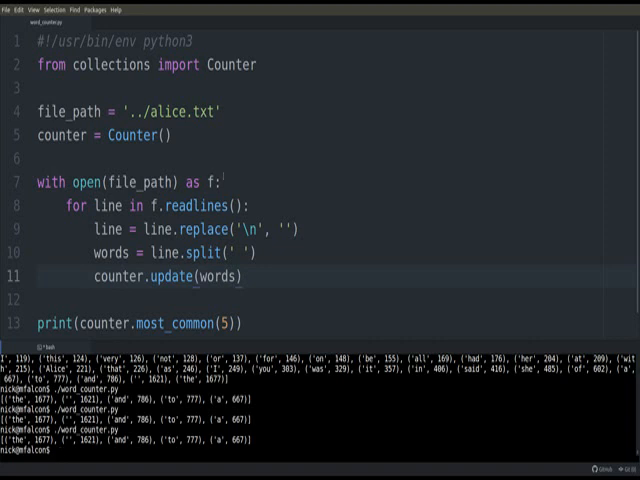
scroll(down, 3)
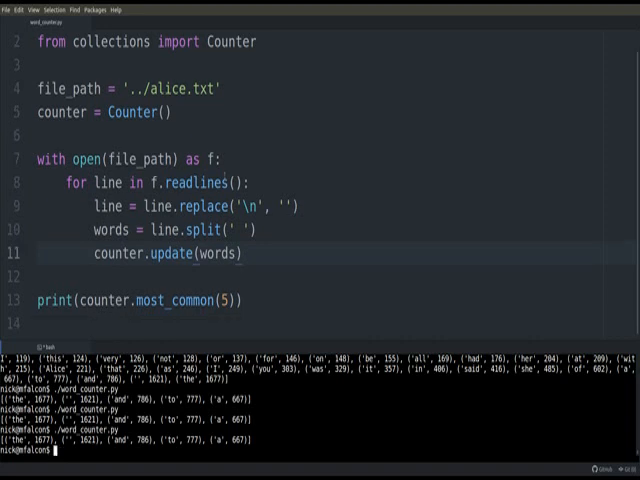